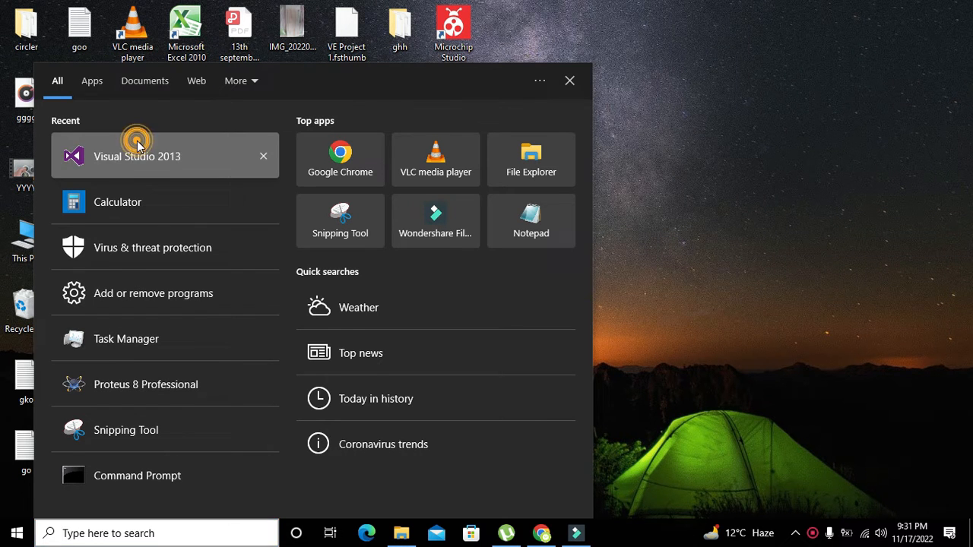
# Launch Visual Studio 2013 from the Start menu's Recent list
pyautogui.click(137, 155)
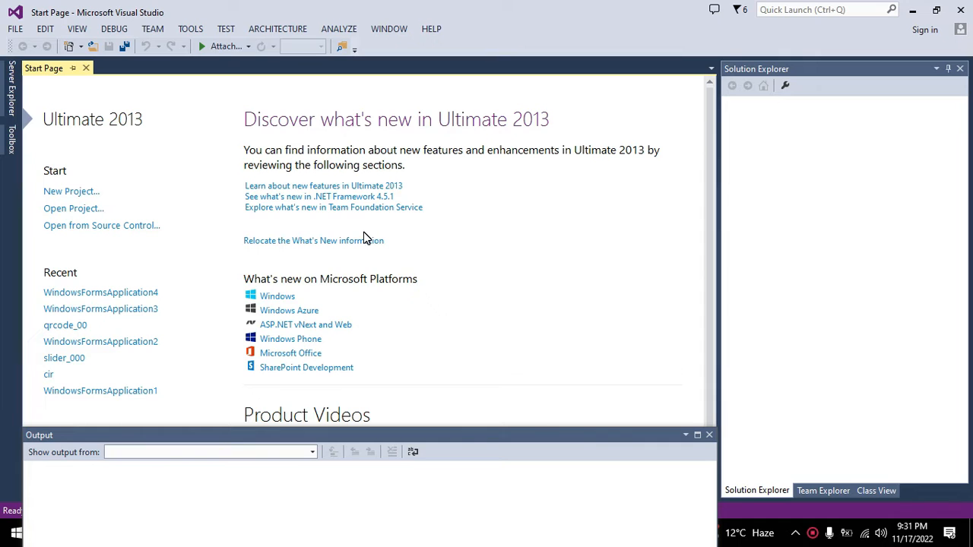
pyautogui.moveTo(279, 177)
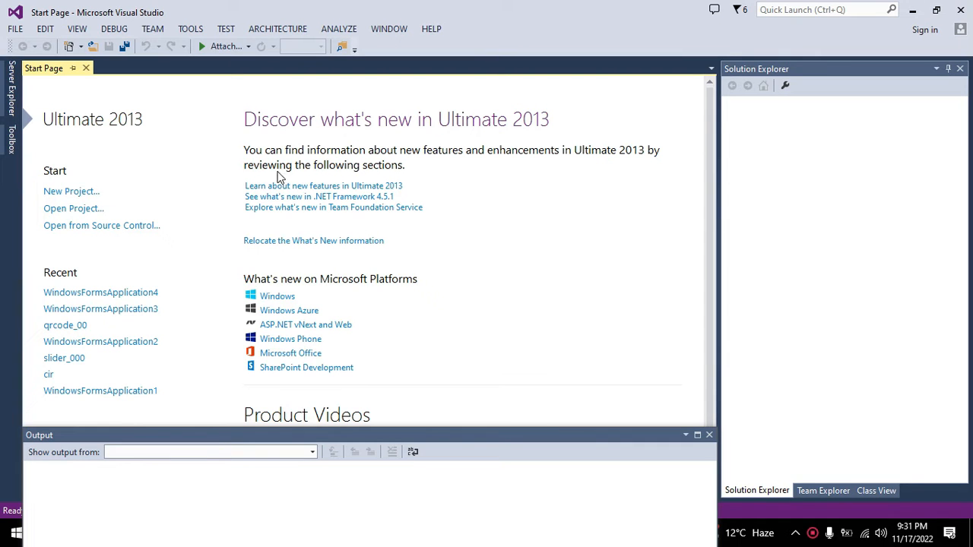
pyautogui.moveTo(168, 150)
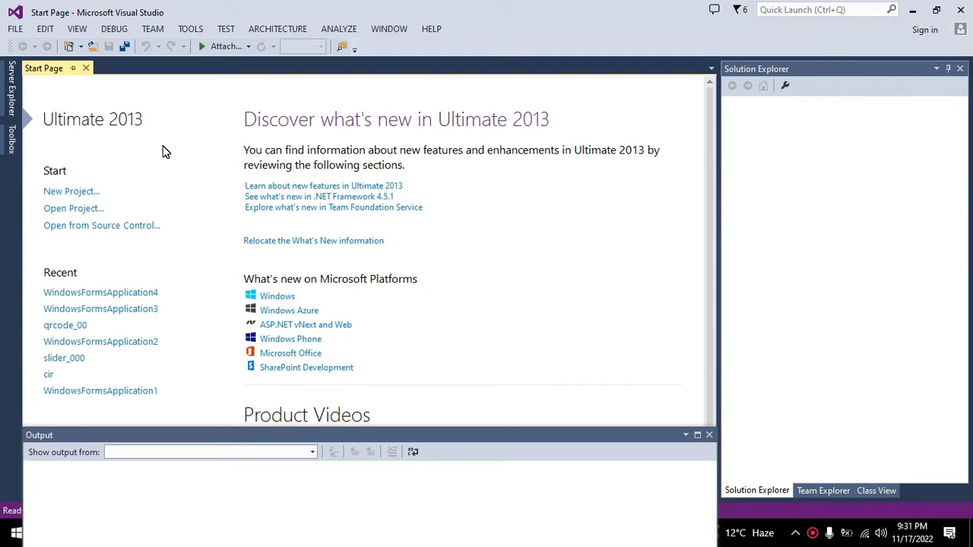
pyautogui.moveTo(143, 103)
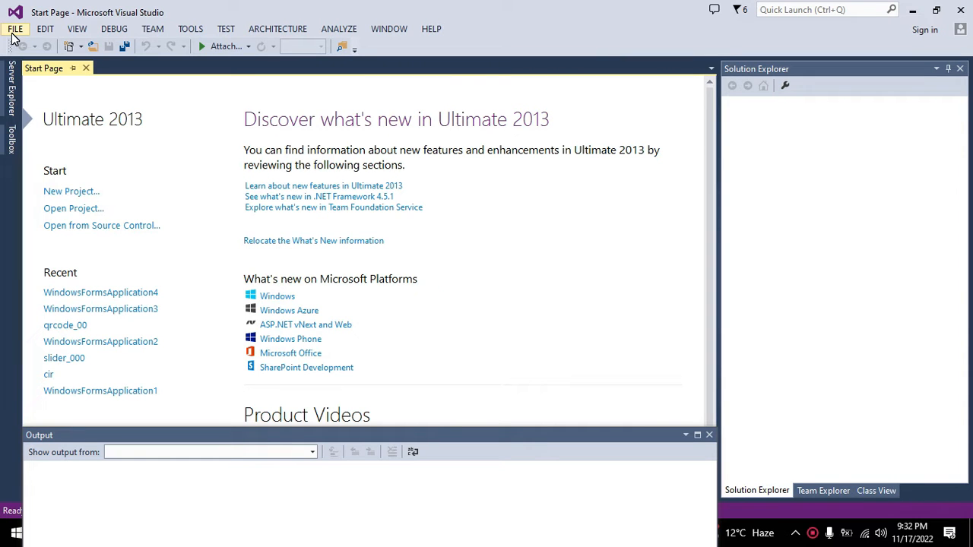
# Create a new C# Windows Forms Application project with the default name WindowsFormsApplication5
pyautogui.click(15, 27)
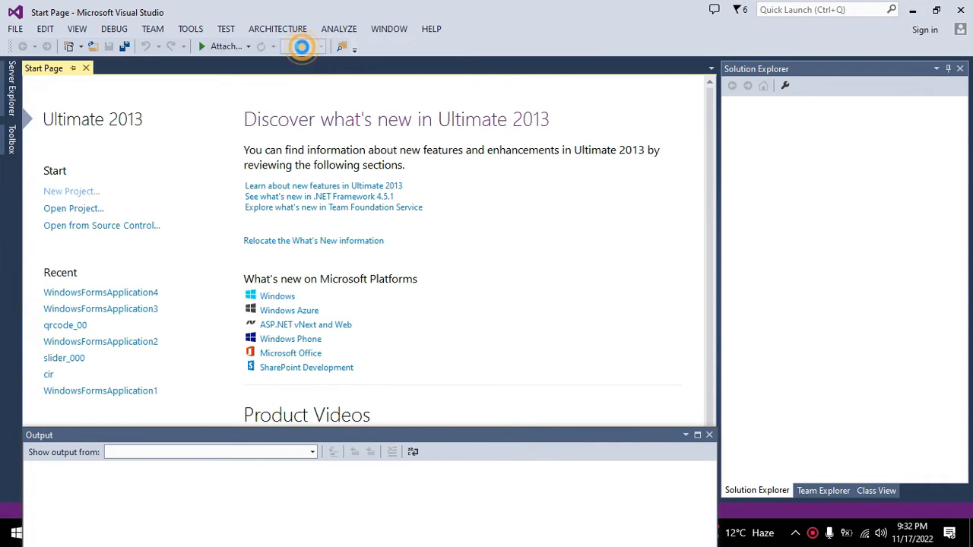
pyautogui.click(70, 192)
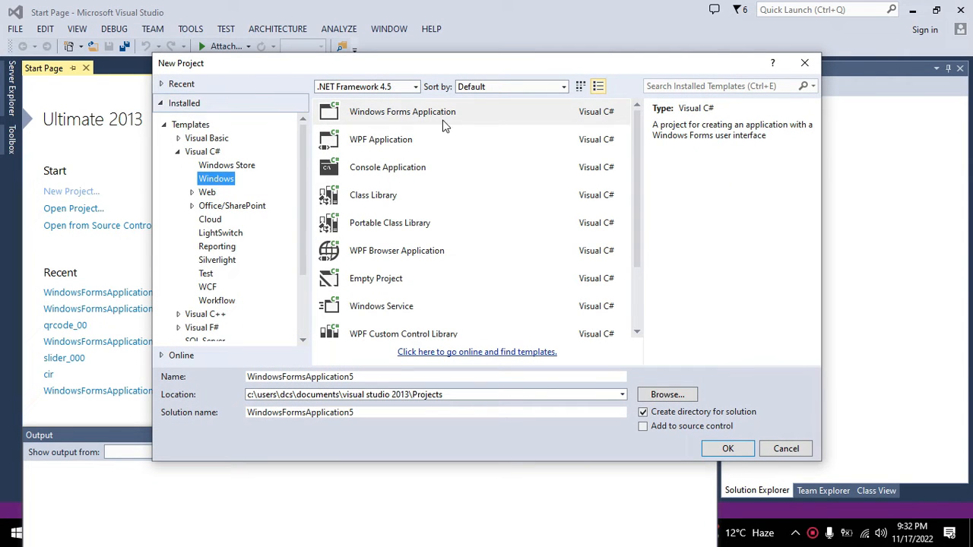
pyautogui.click(401, 112)
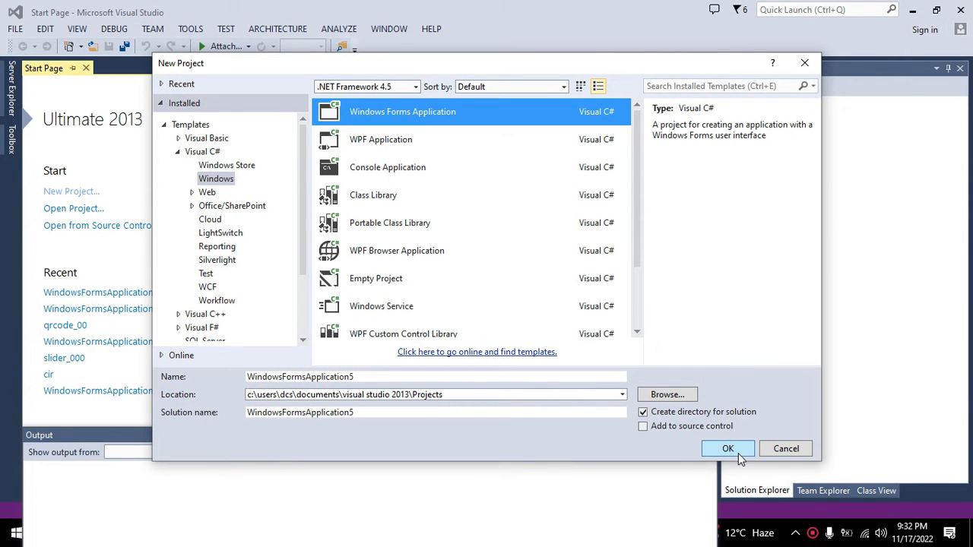
pyautogui.click(727, 448)
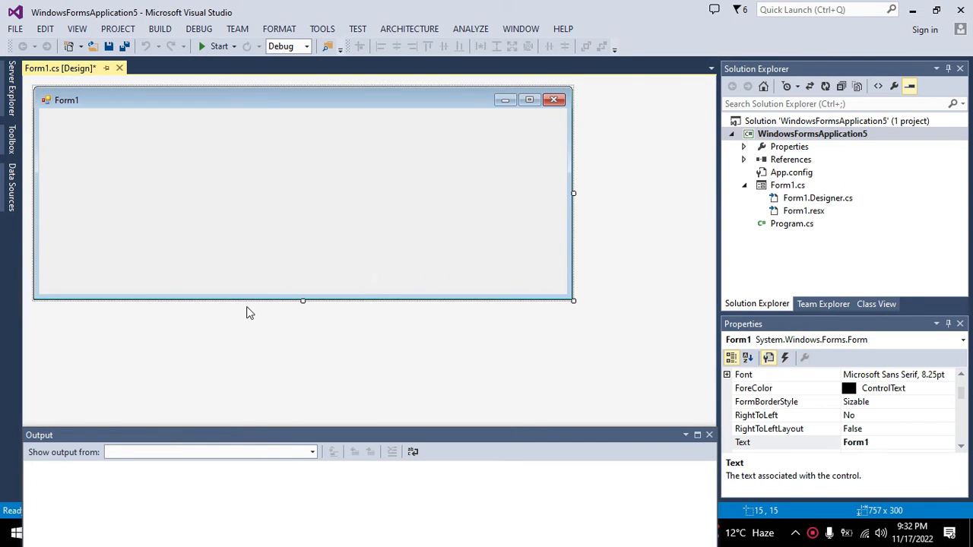
# Add button1 from the Toolbox to Form1's upper-left and generate its empty button1_Click handler
pyautogui.moveTo(303, 301); pyautogui.dragTo(302, 383)
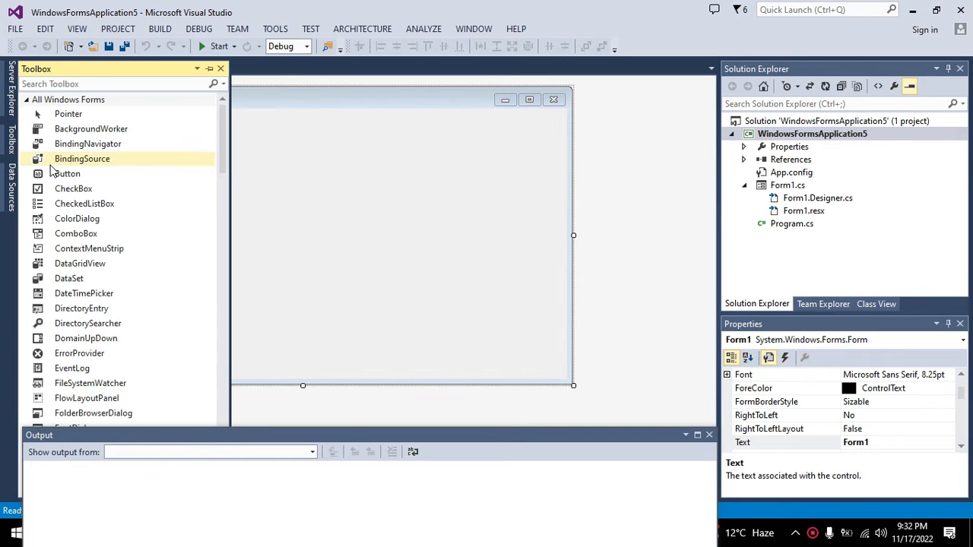
pyautogui.doubleClick(67, 174)
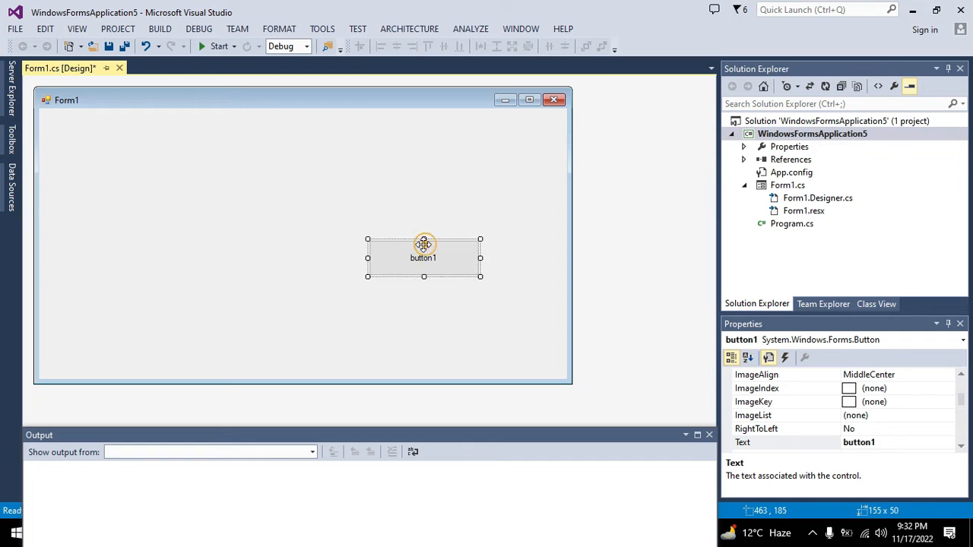
pyautogui.moveTo(423, 257); pyautogui.dragTo(134, 157)
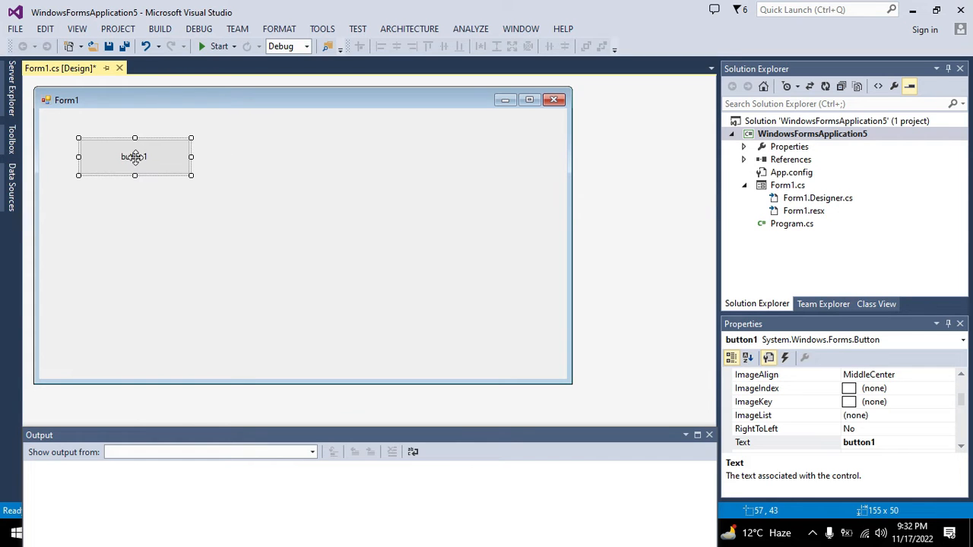
pyautogui.doubleClick(133, 156)
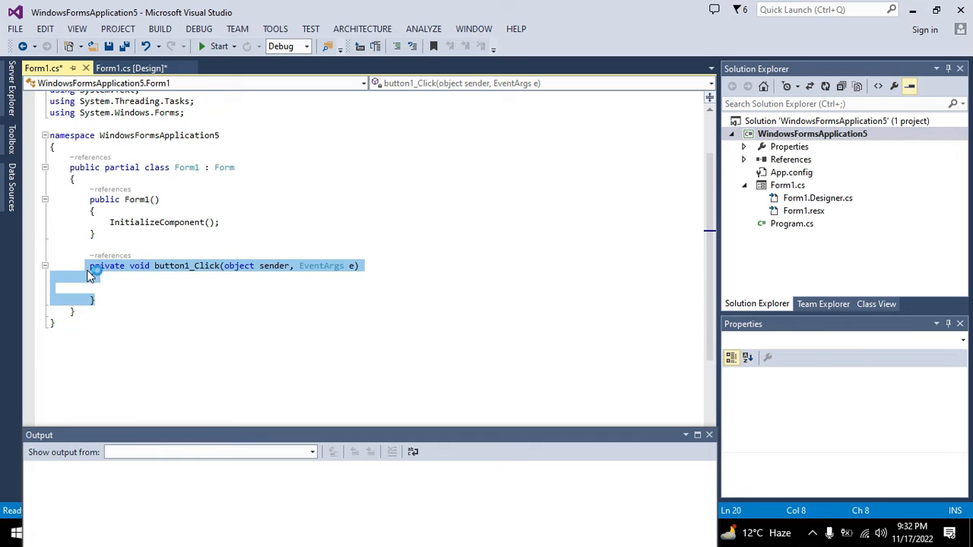
# Write MessageBox.Show("i got clicked..."); as the body of button1_Click
pyautogui.click(100, 289)
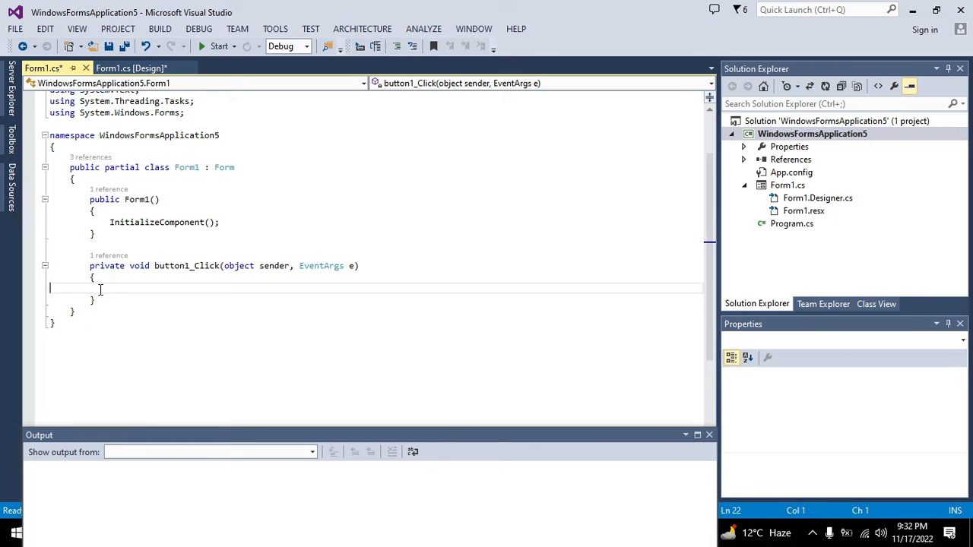
pyautogui.write('Mess')
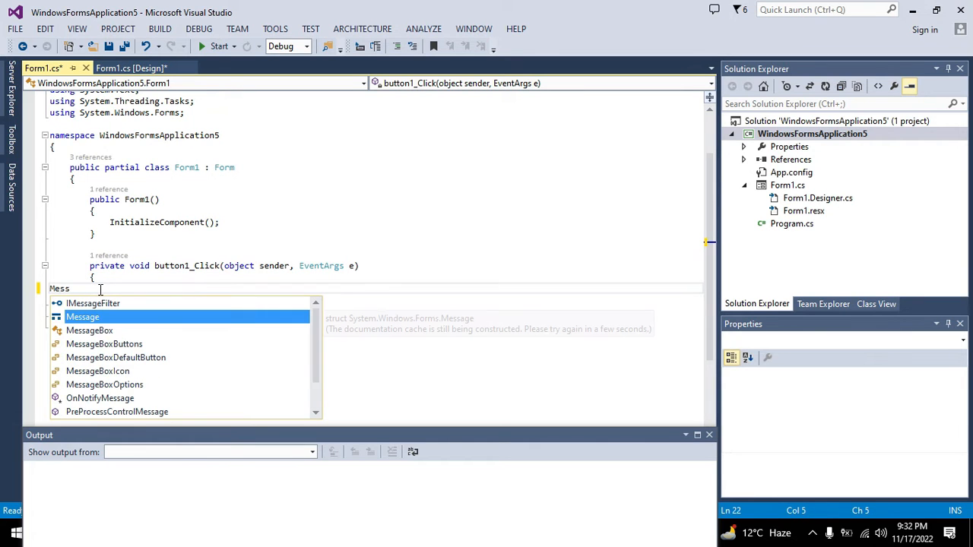
pyautogui.write('ageBox')
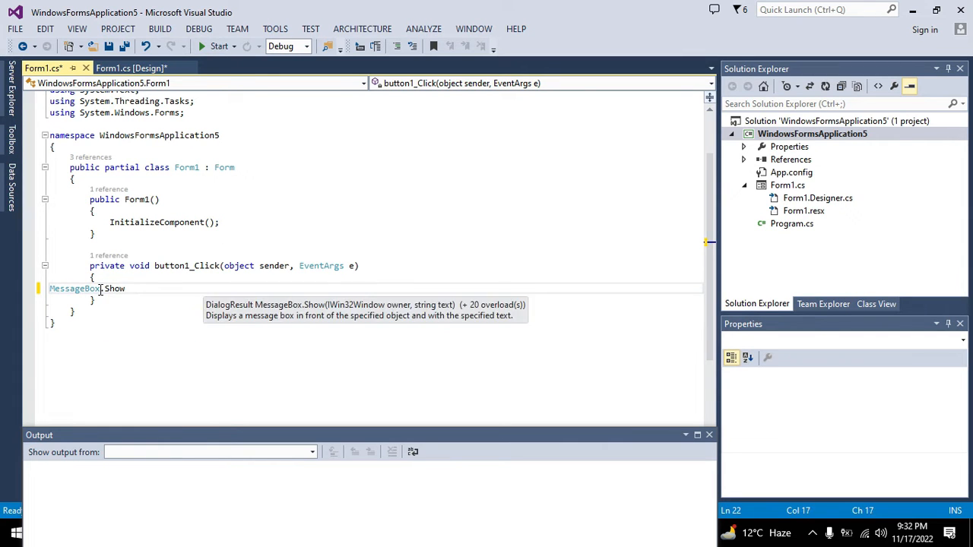
pyautogui.write('.Show();')
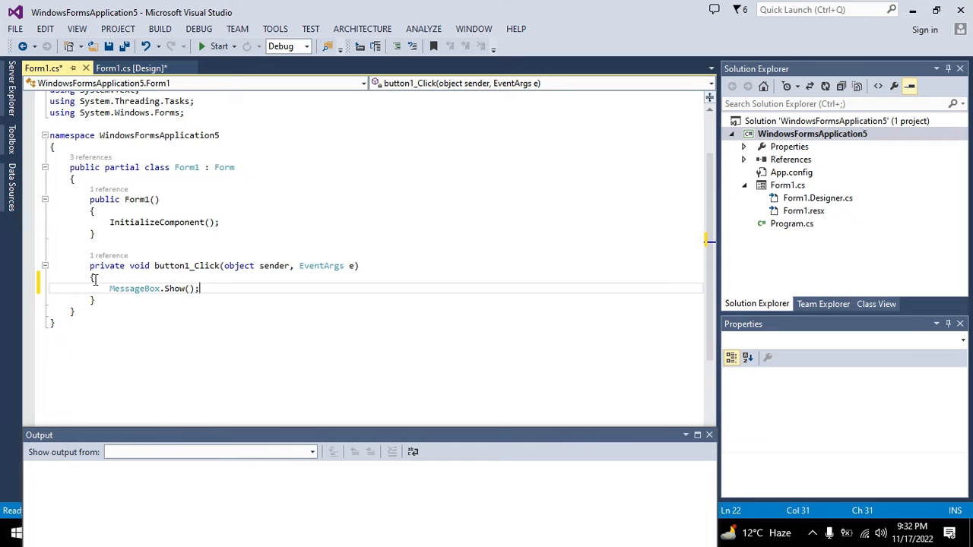
pyautogui.moveTo(199, 289); pyautogui.dragTo(94, 301)
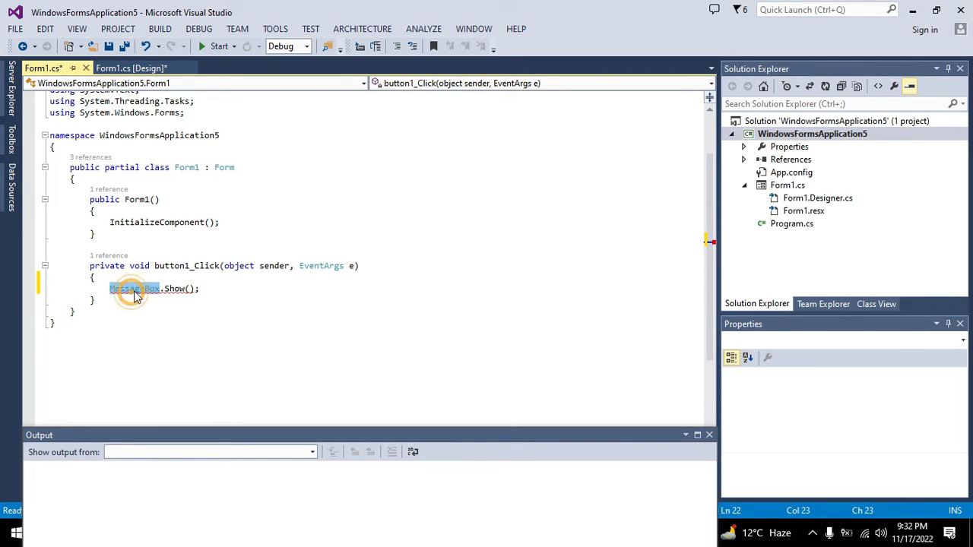
pyautogui.click(190, 289)
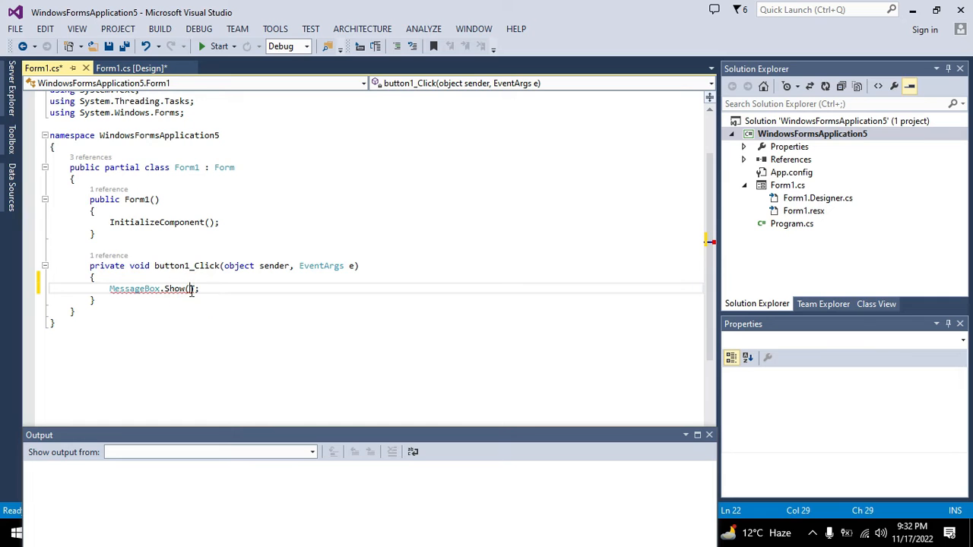
pyautogui.write('"i go"')
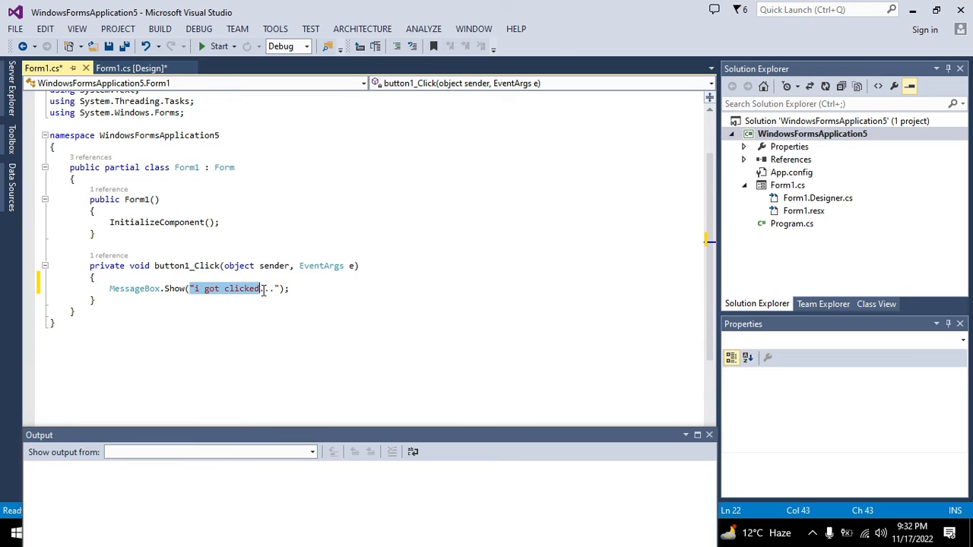
pyautogui.write('...')
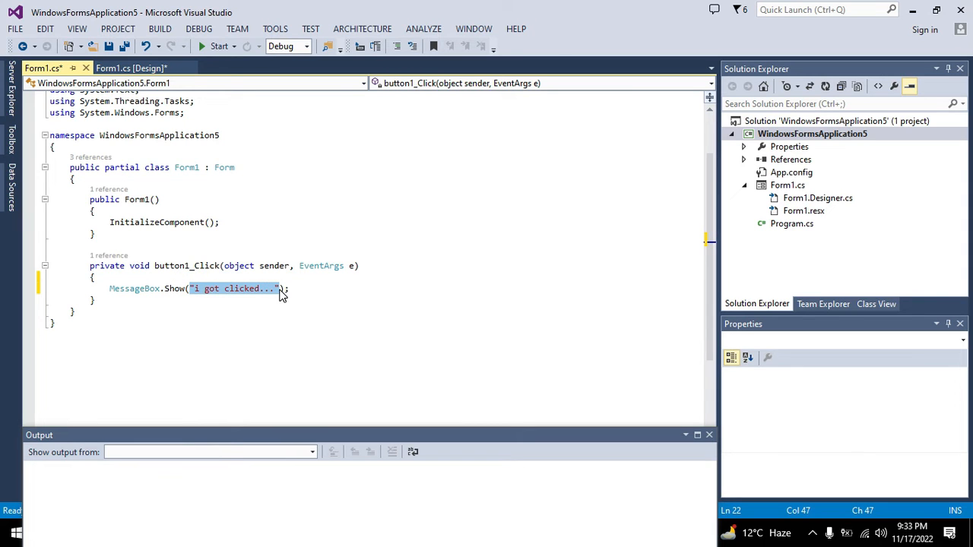
pyautogui.moveTo(134, 292)
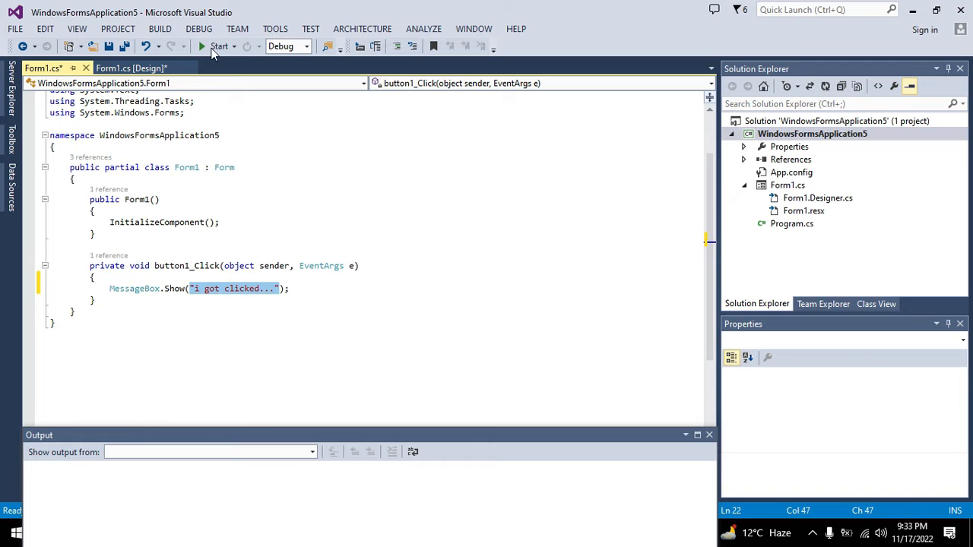
# Run the app, press button1 and dismiss the resulting "i got clicked..." message
pyautogui.click(219, 46)
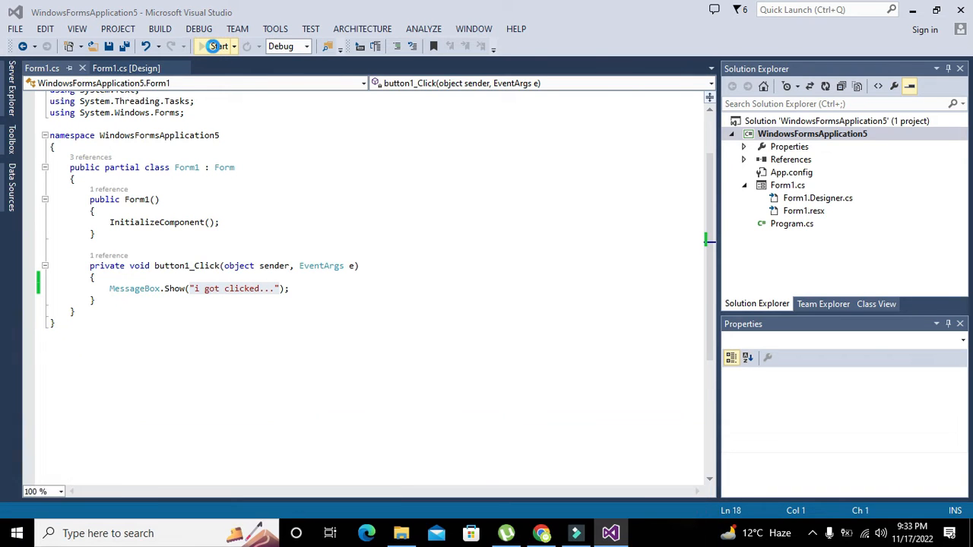
pyautogui.click(219, 46)
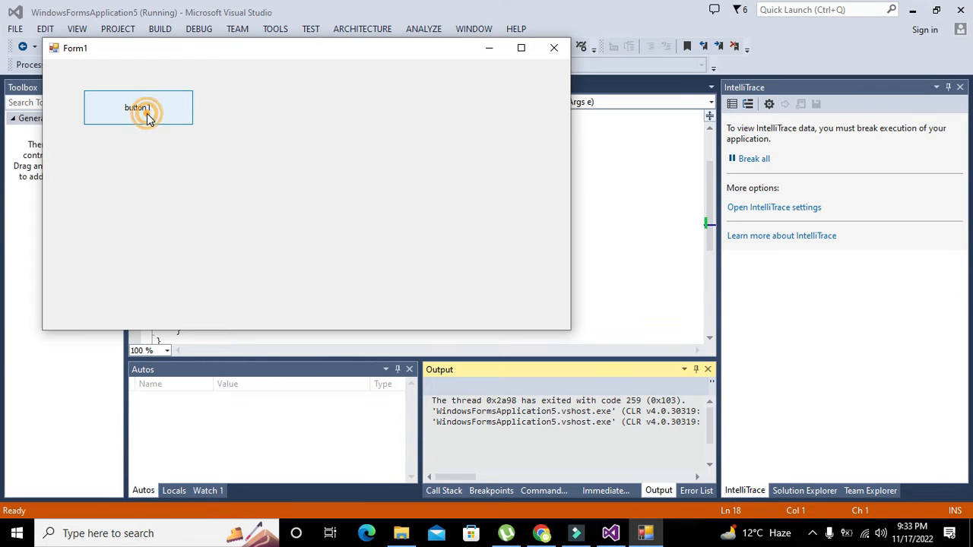
pyautogui.click(137, 106)
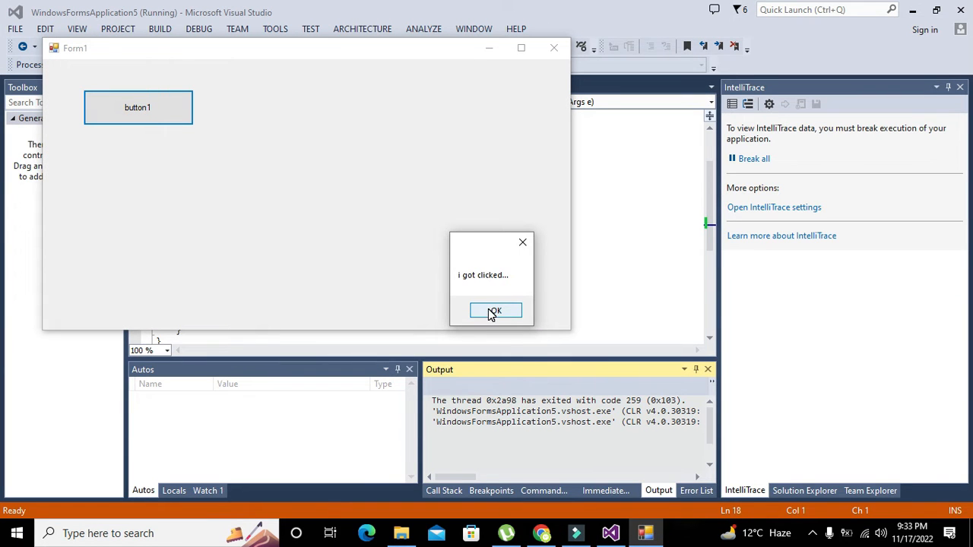
pyautogui.click(495, 310)
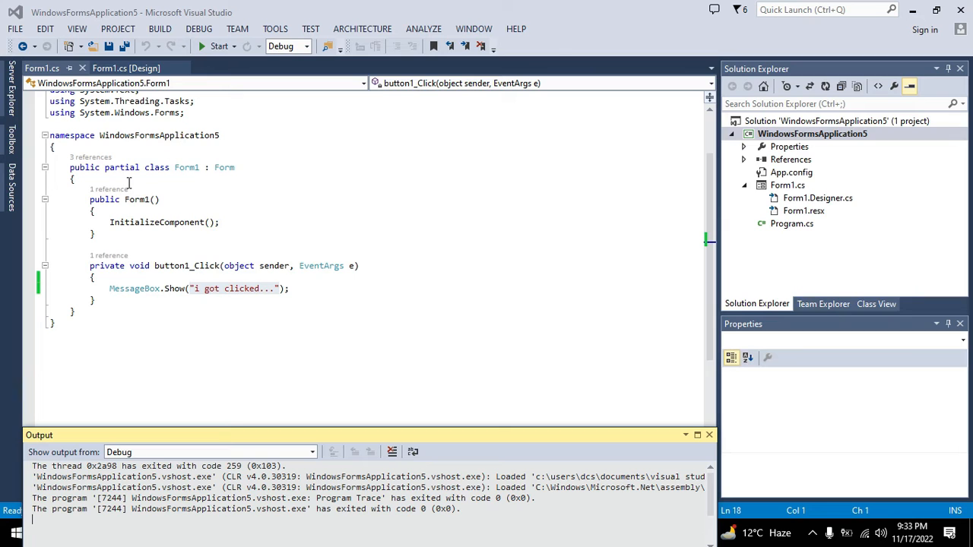
pyautogui.moveTo(105, 237)
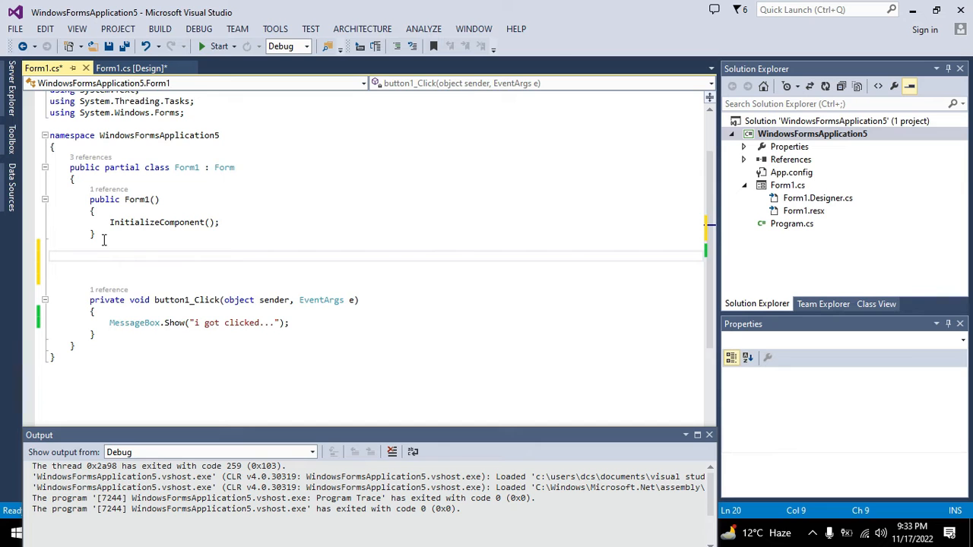
# Add a protected override void OnShown(EventArgs e) stub calling base.OnShown(e) in Form1
pyautogui.write('protected')
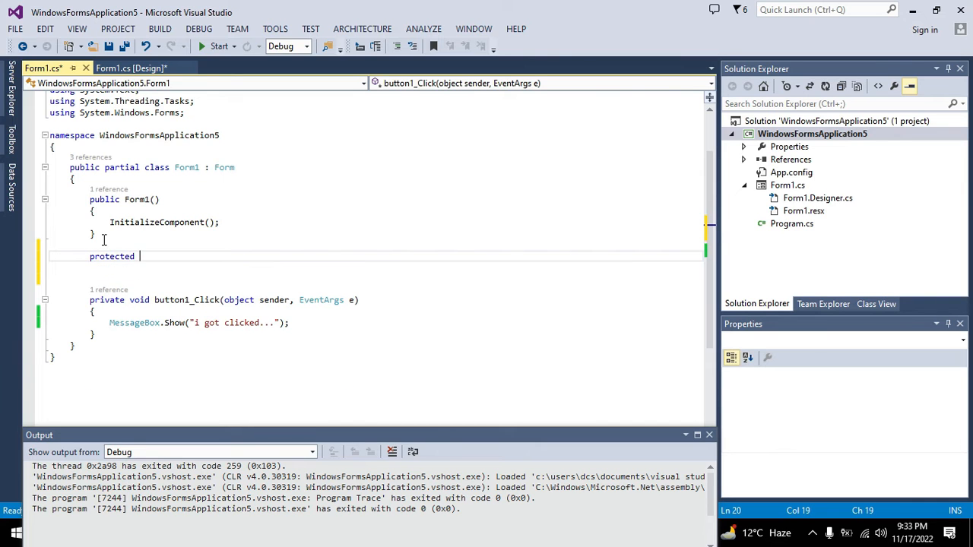
pyautogui.write('override')
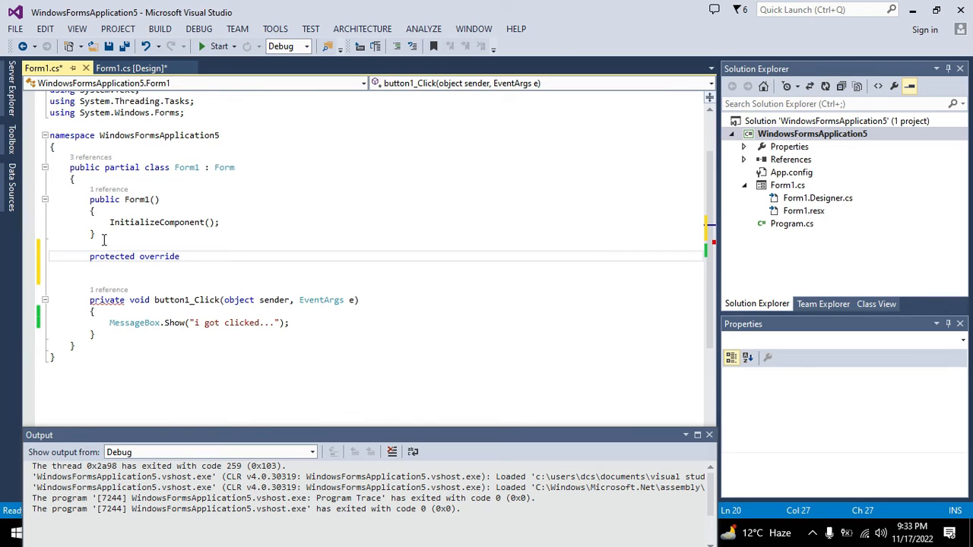
pyautogui.write('vo')
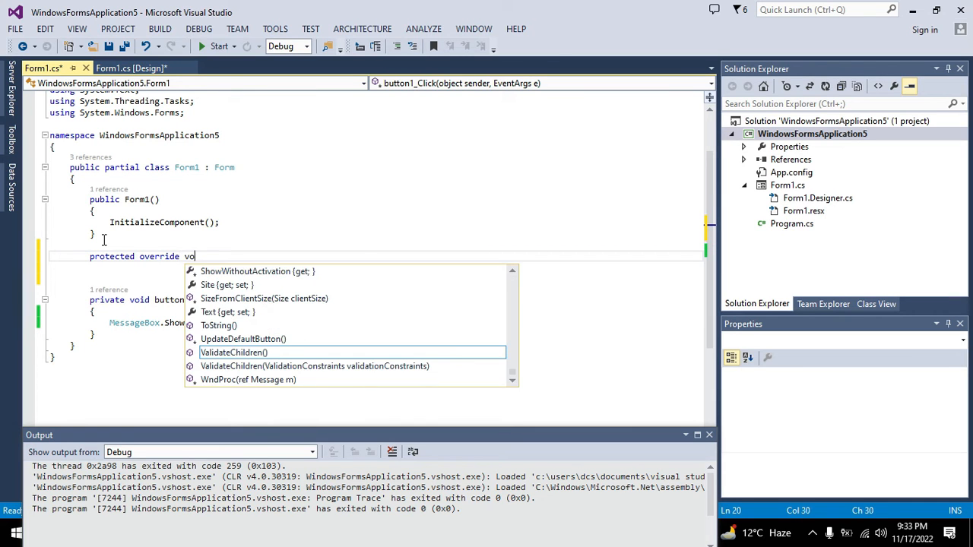
pyautogui.write('n')
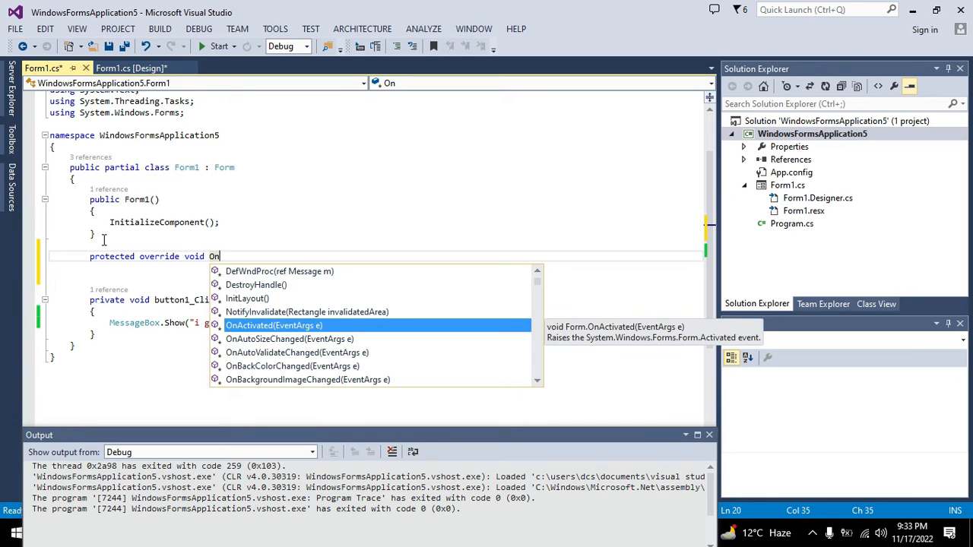
pyautogui.write('Shown(EventArgs e')
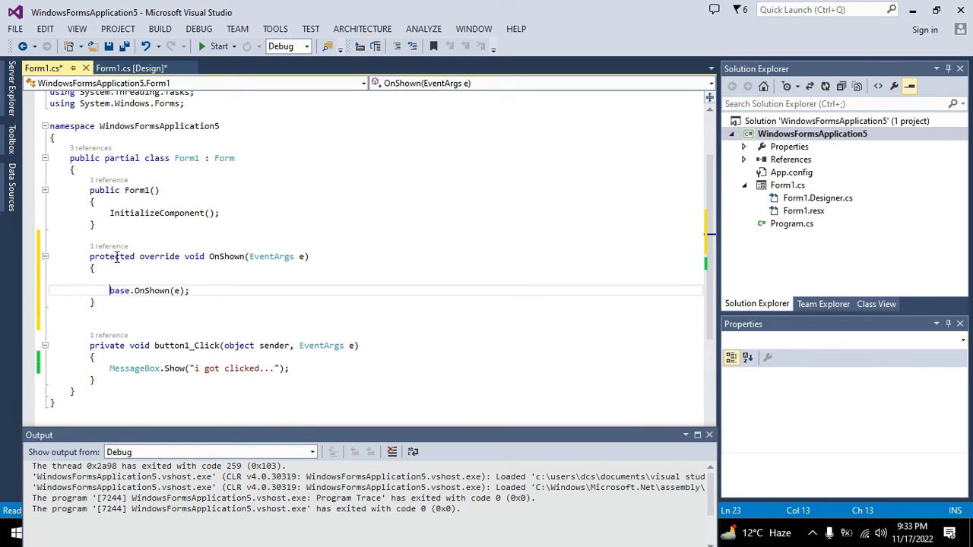
pyautogui.doubleClick(113, 256)
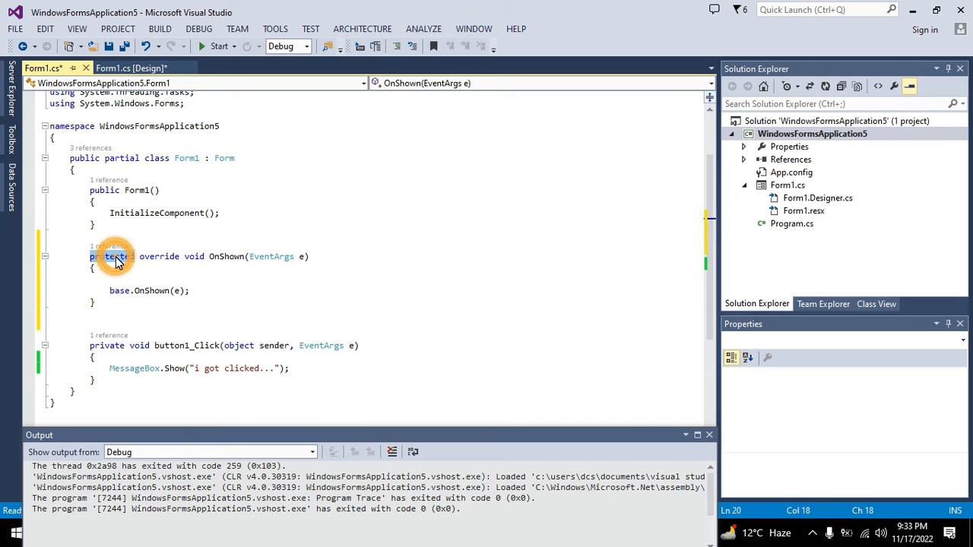
pyautogui.doubleClick(112, 255)
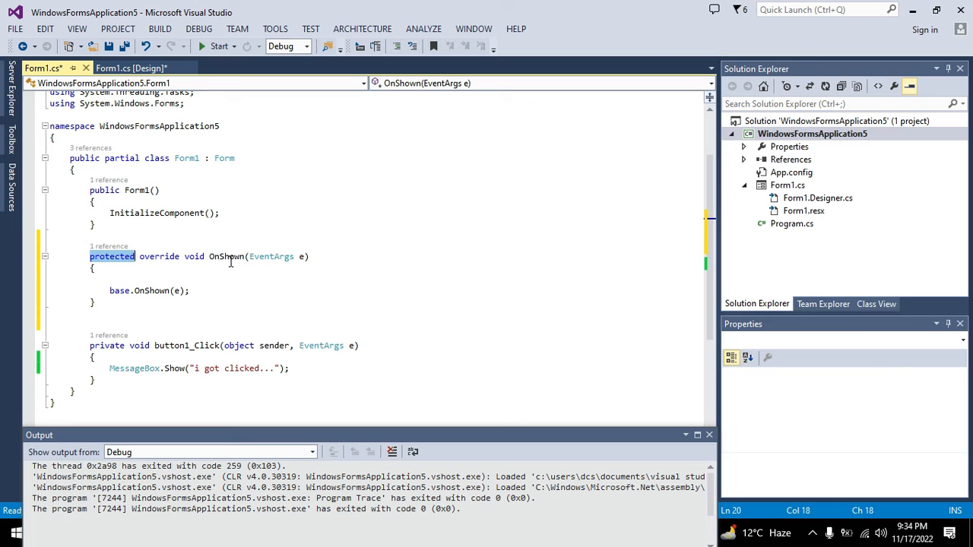
pyautogui.moveTo(221, 256)
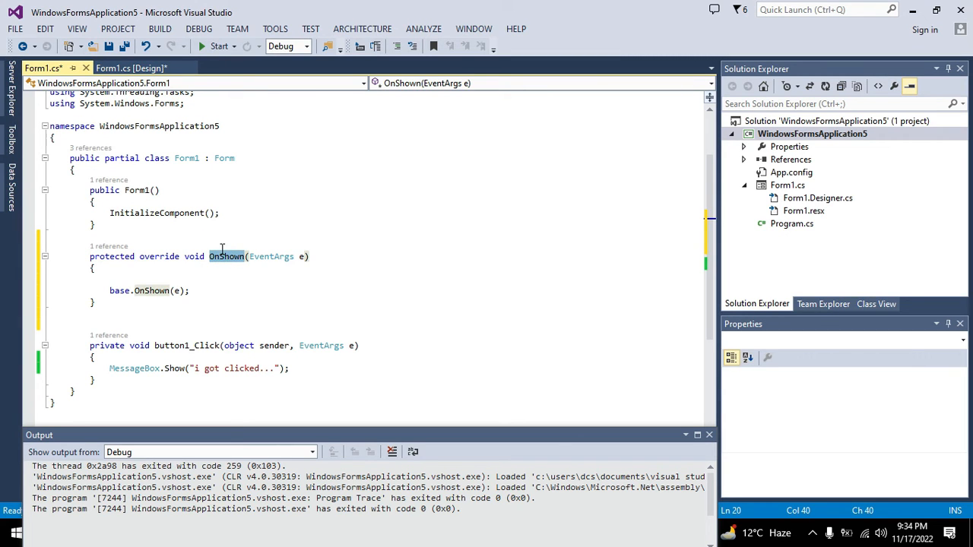
pyautogui.click(140, 190)
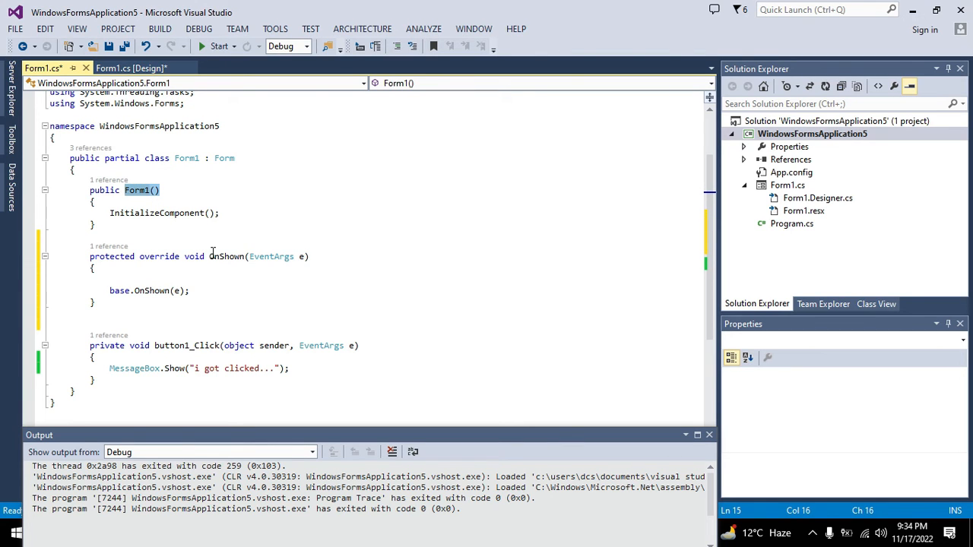
pyautogui.doubleClick(227, 255)
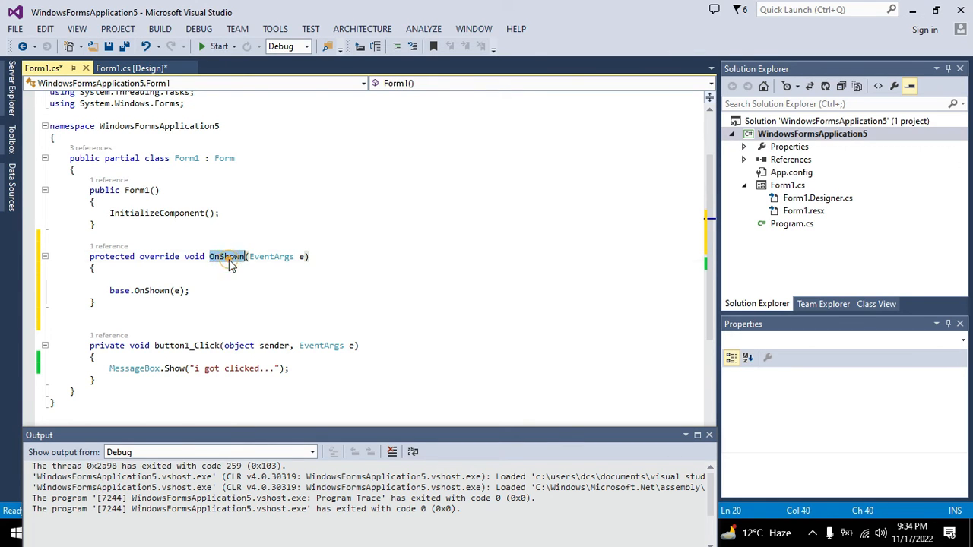
pyautogui.click(227, 256)
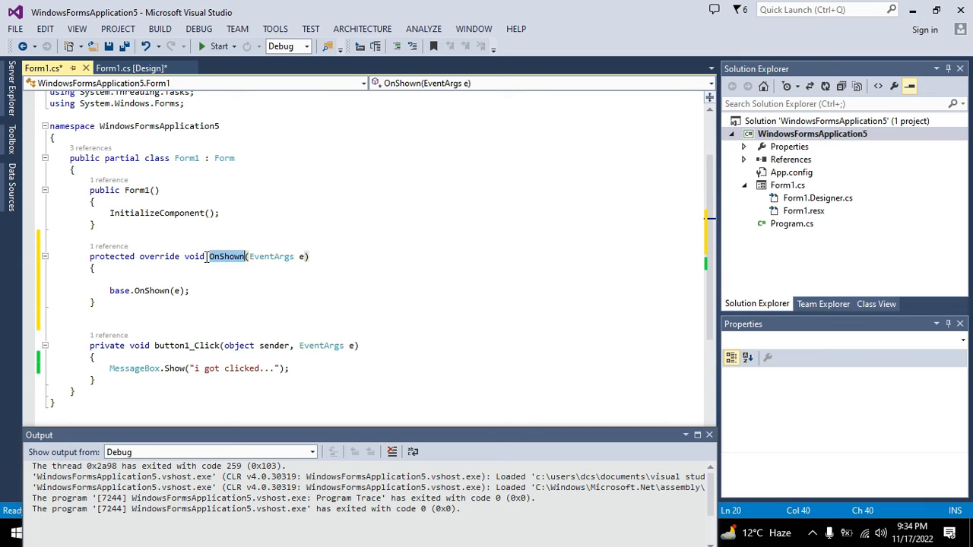
pyautogui.doubleClick(225, 255)
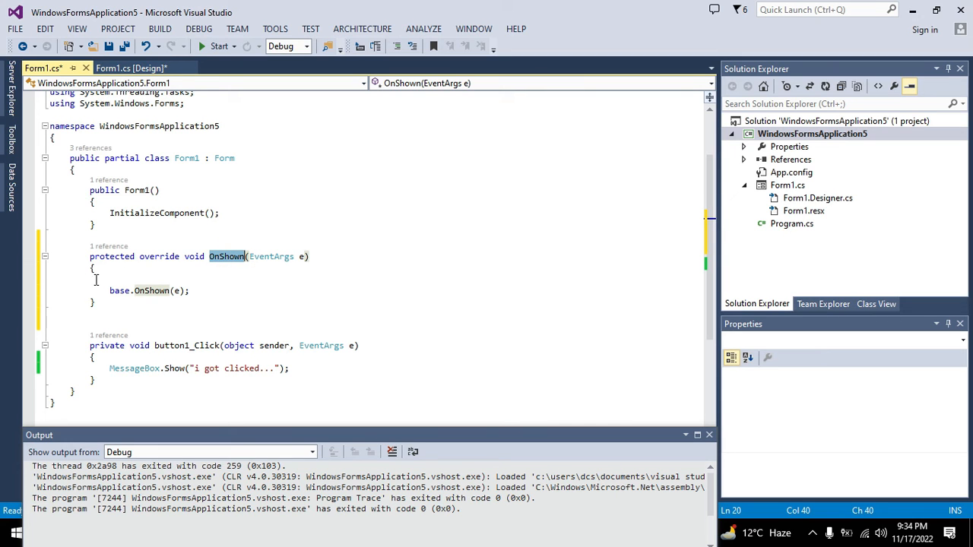
pyautogui.moveTo(232, 262)
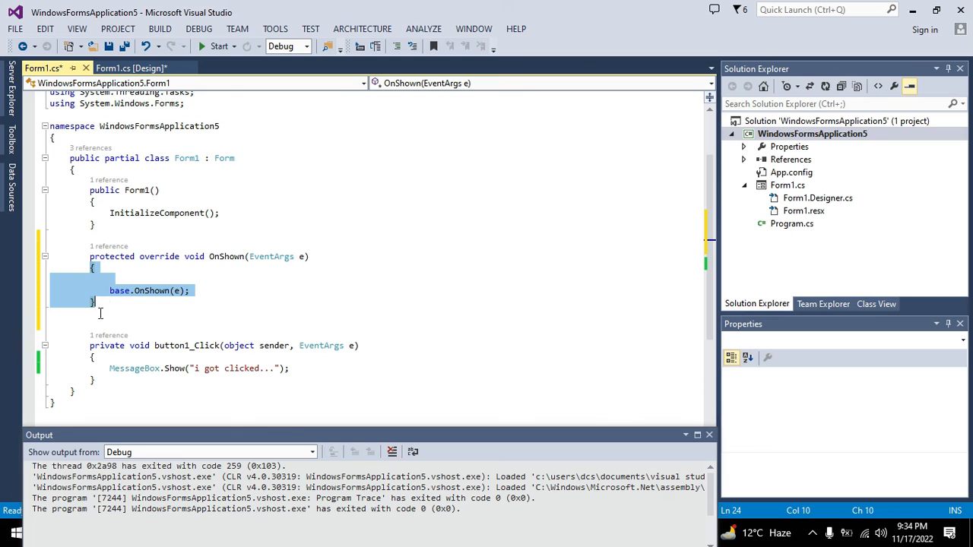
# Add button1.PerformClick(); on a new line after base.OnShown(e) in the override
pyautogui.click(100, 301)
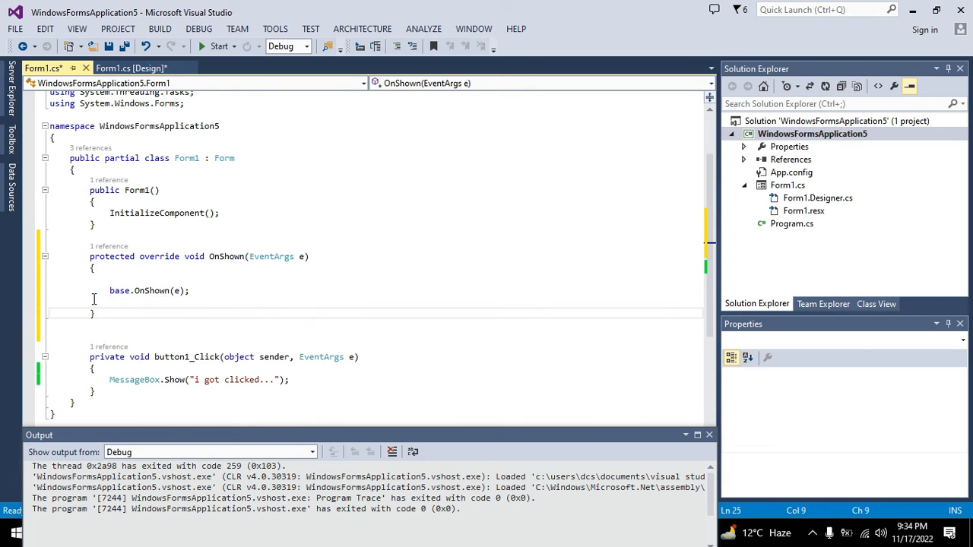
pyautogui.click(94, 301)
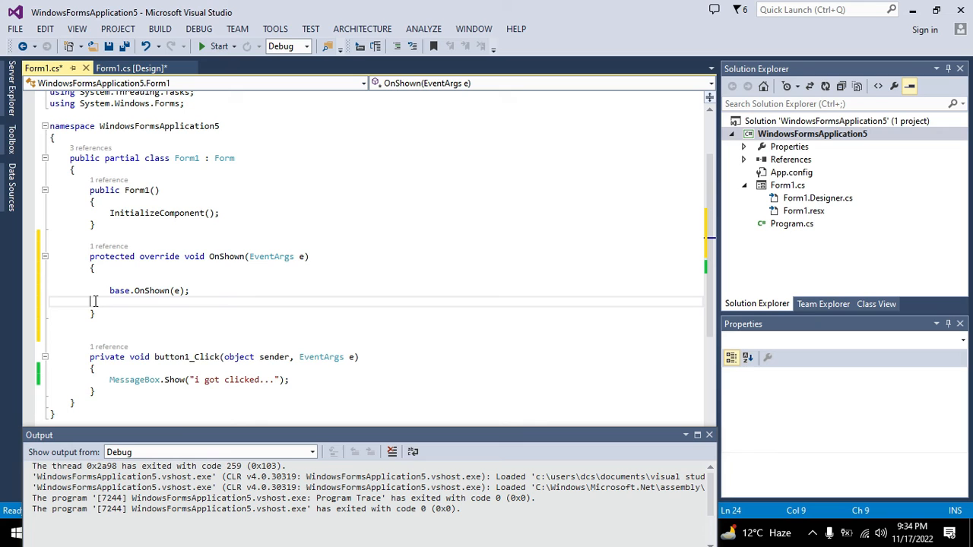
pyautogui.write('button1.')
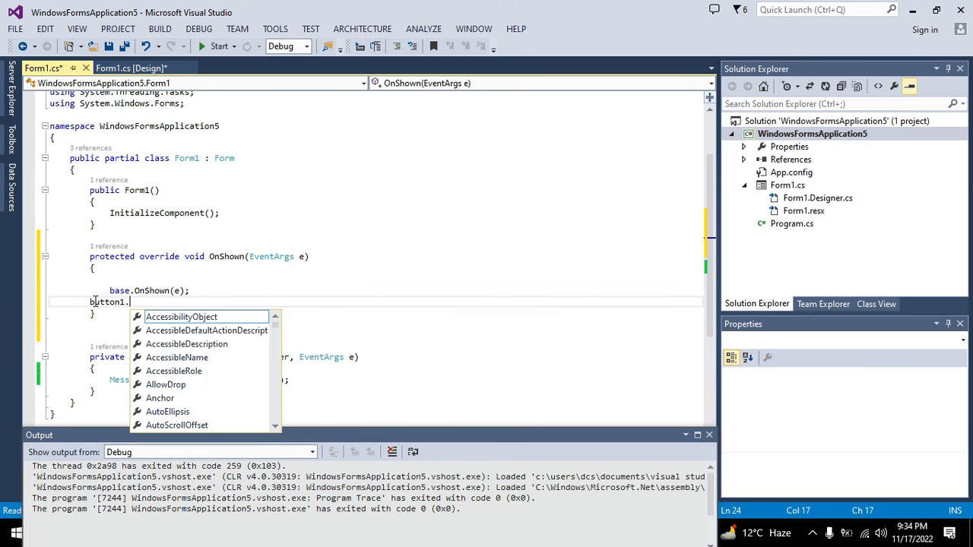
pyautogui.write('PerformClick')
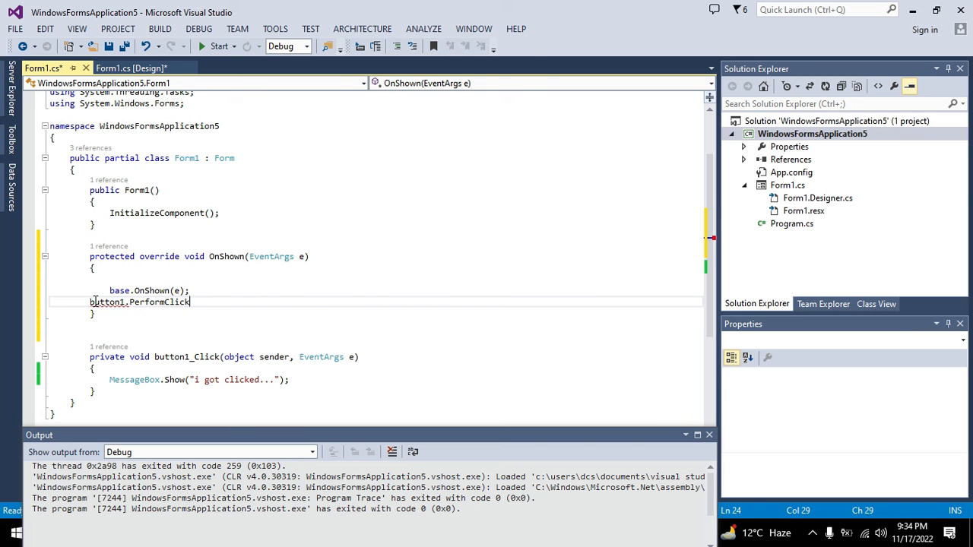
pyautogui.write('();')
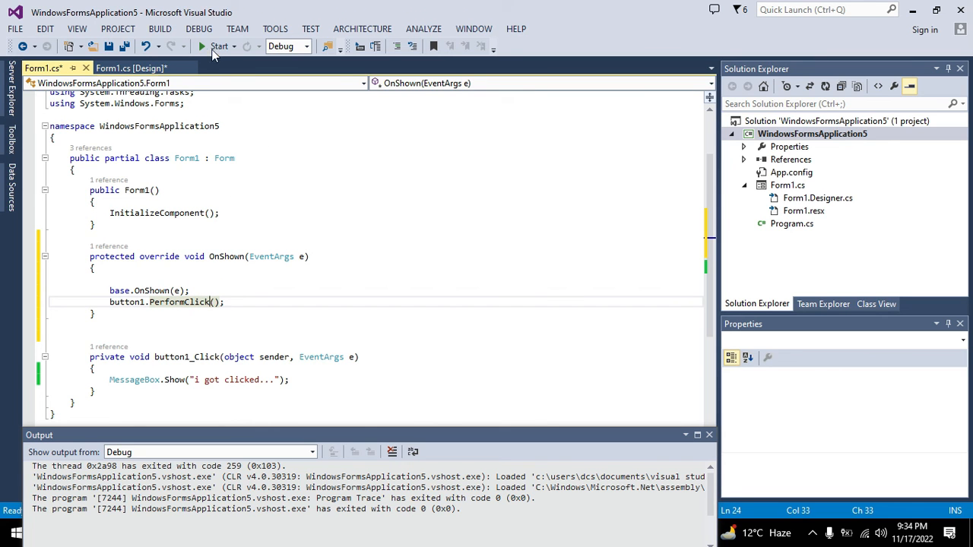
# Run the app, dismiss the auto-shown "i got clicked..." message and close Form1
pyautogui.click(219, 45)
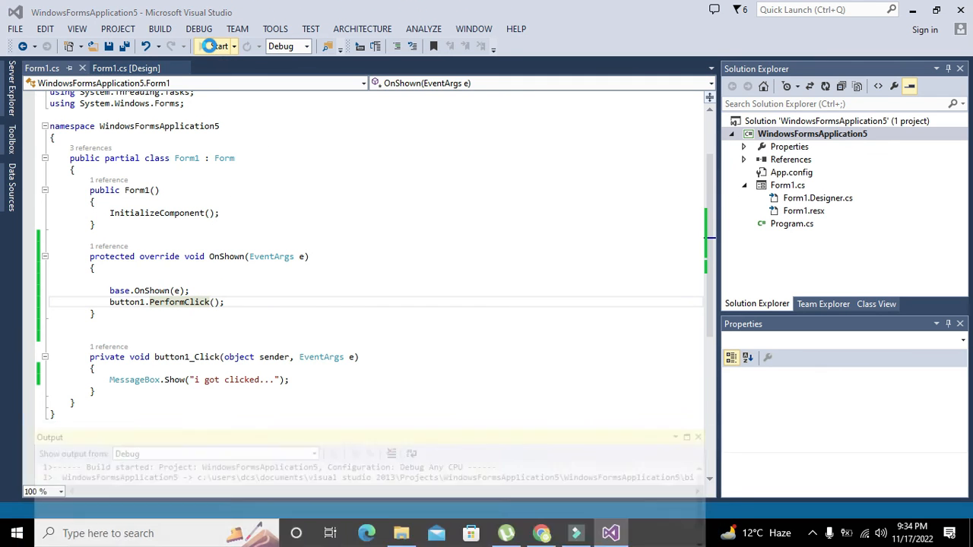
pyautogui.click(216, 45)
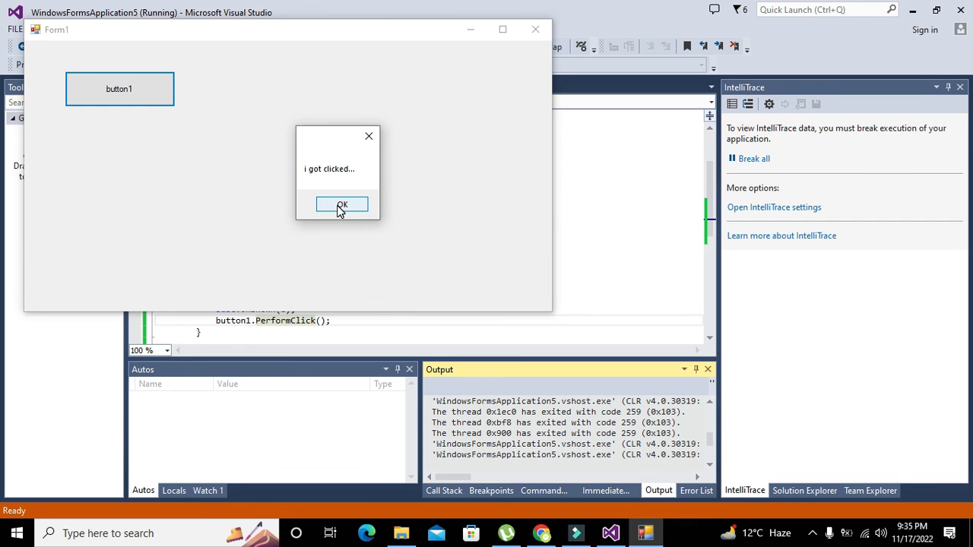
pyautogui.click(341, 204)
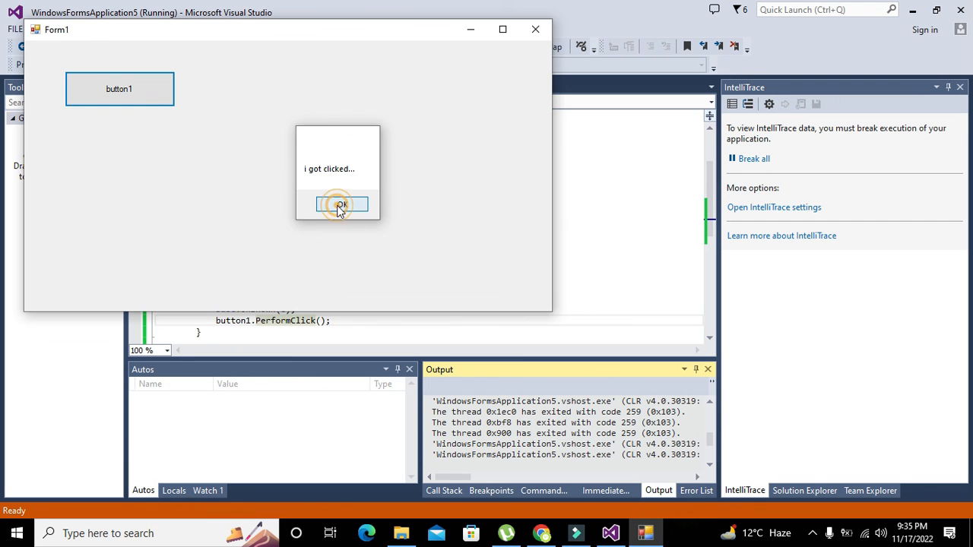
pyautogui.click(340, 203)
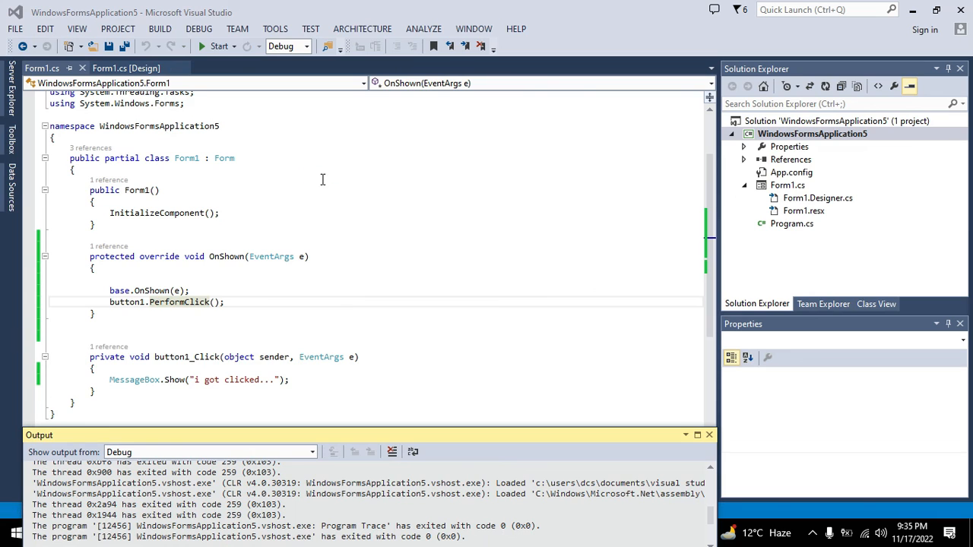
pyautogui.moveTo(137, 338)
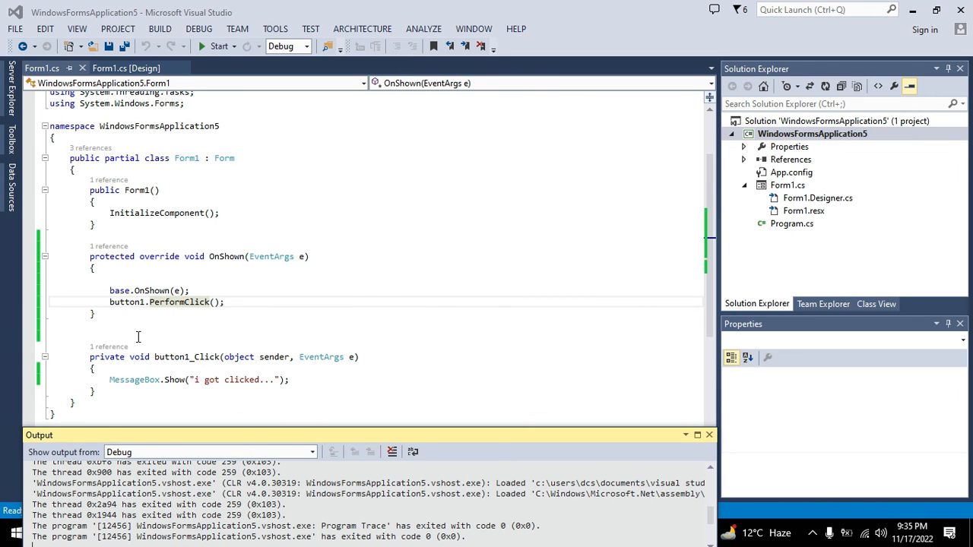
pyautogui.moveTo(789, 520)
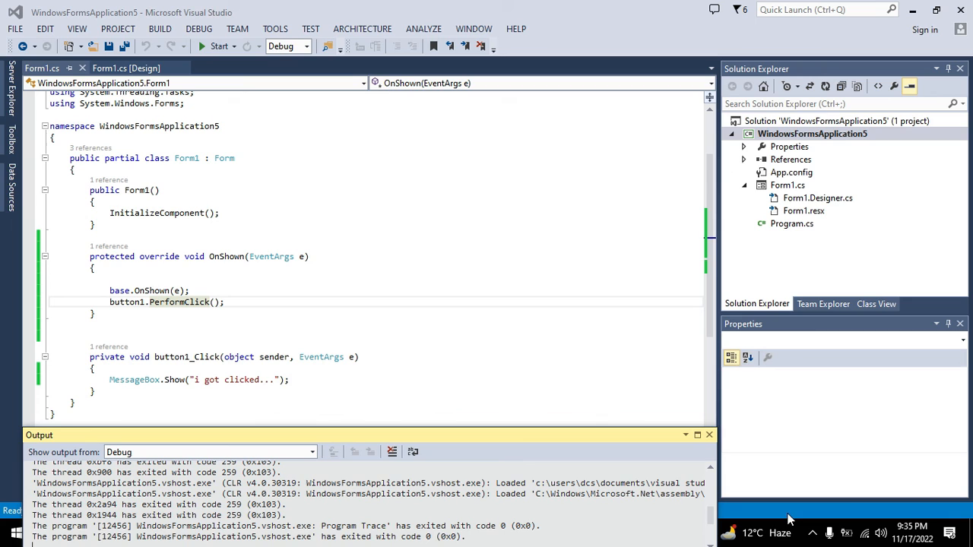